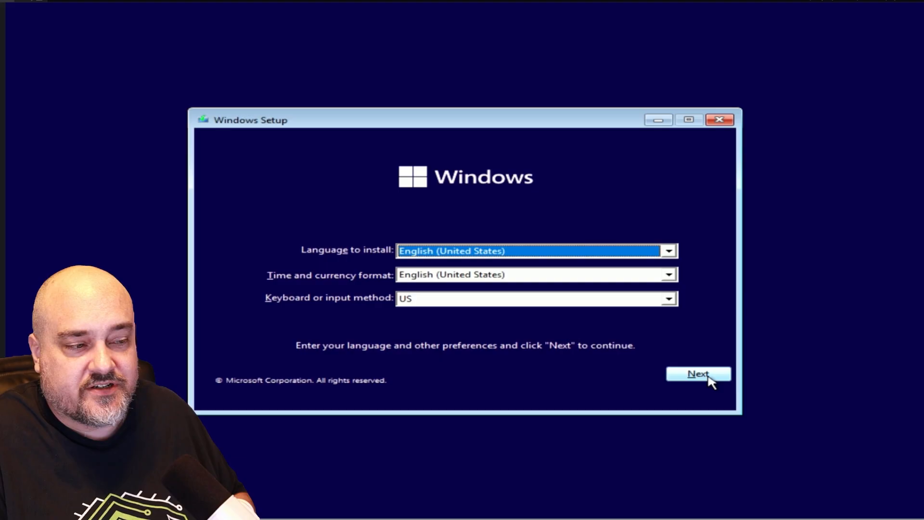
# Step: Accept the language preferences and begin the install without a product key
pyautogui.click(699, 374)
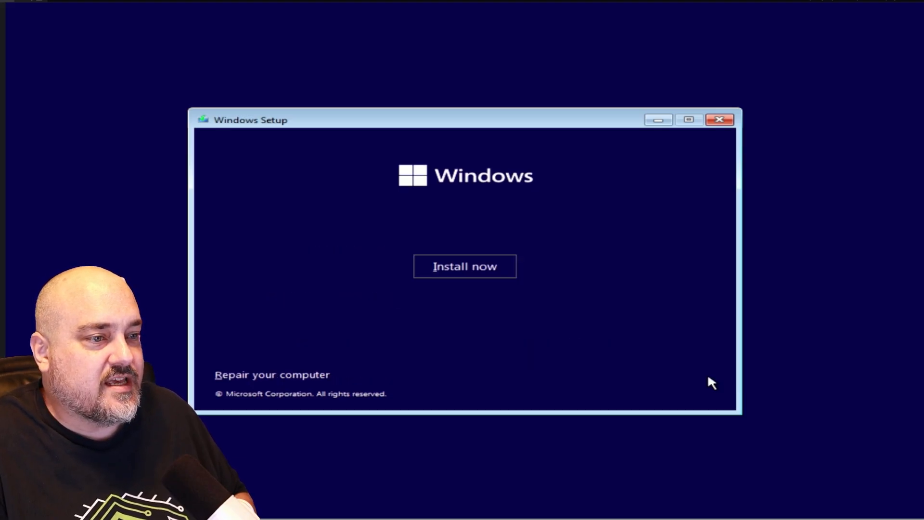
pyautogui.moveTo(426, 241)
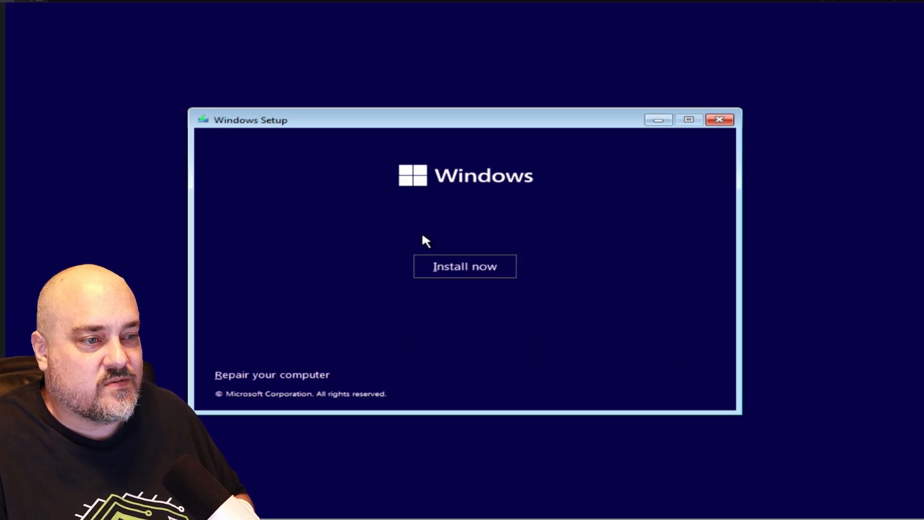
pyautogui.click(464, 266)
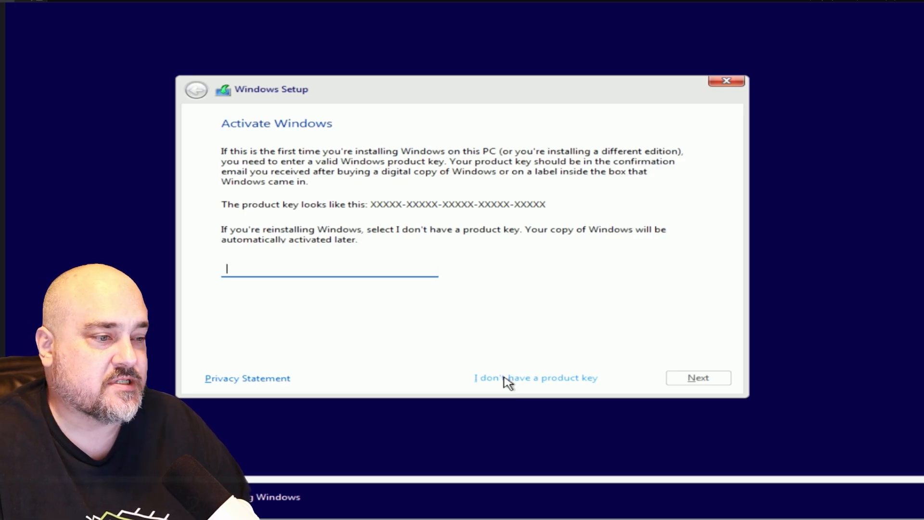
pyautogui.click(535, 377)
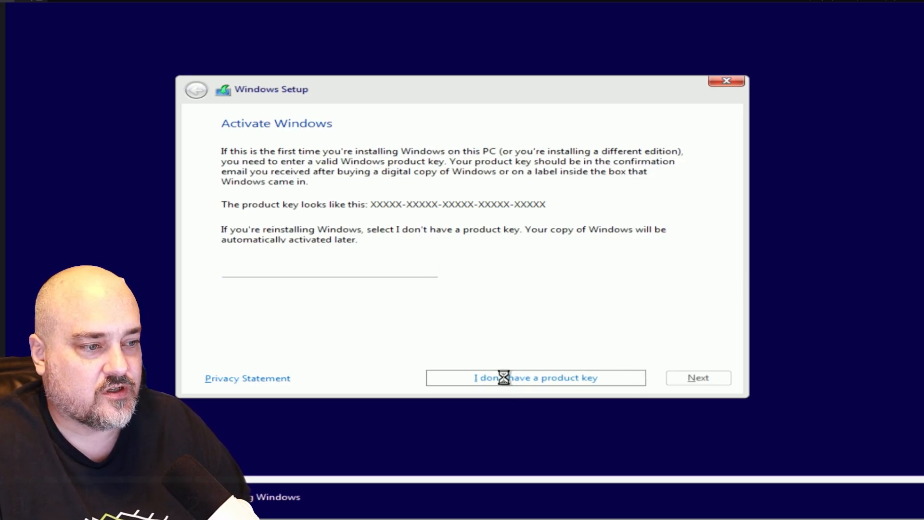
pyautogui.click(535, 377)
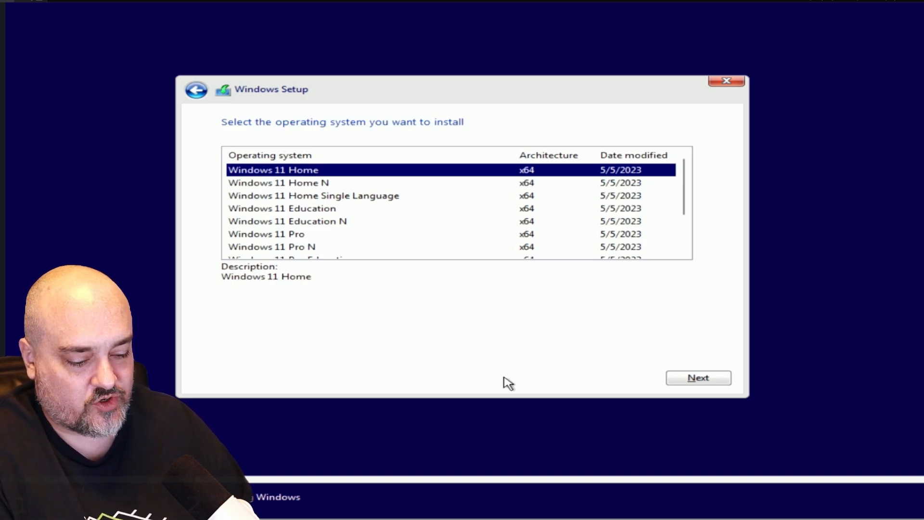
# Step: Choose Windows 11 Pro as the edition to install
pyautogui.click(288, 222)
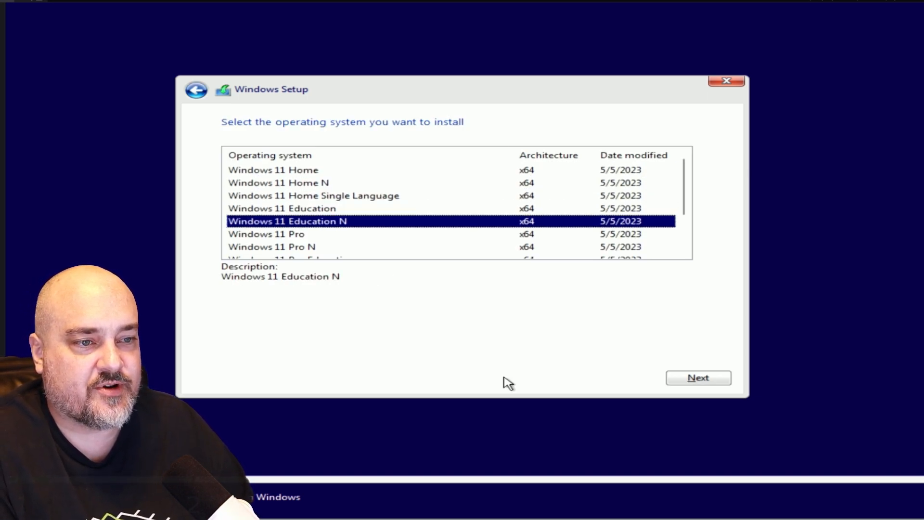
pyautogui.click(265, 233)
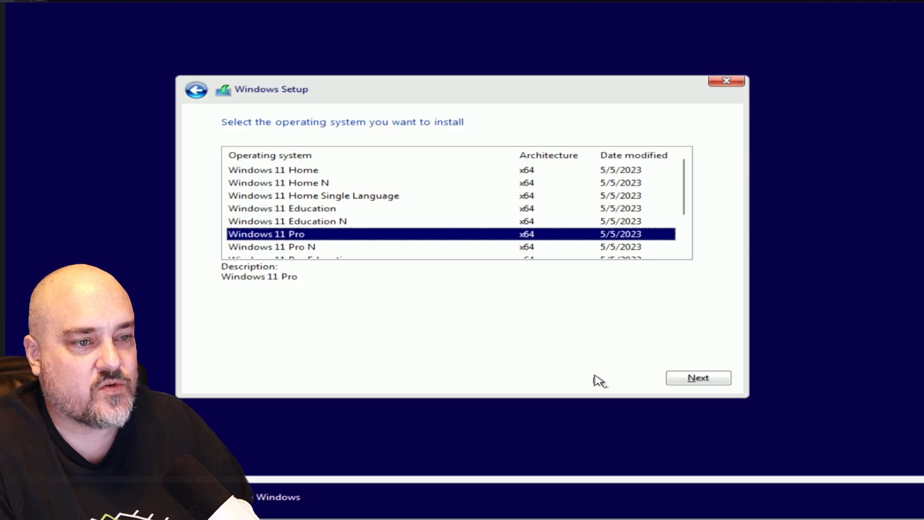
# Step: Accept the Microsoft license terms and choose a custom Windows-only install
pyautogui.click(697, 377)
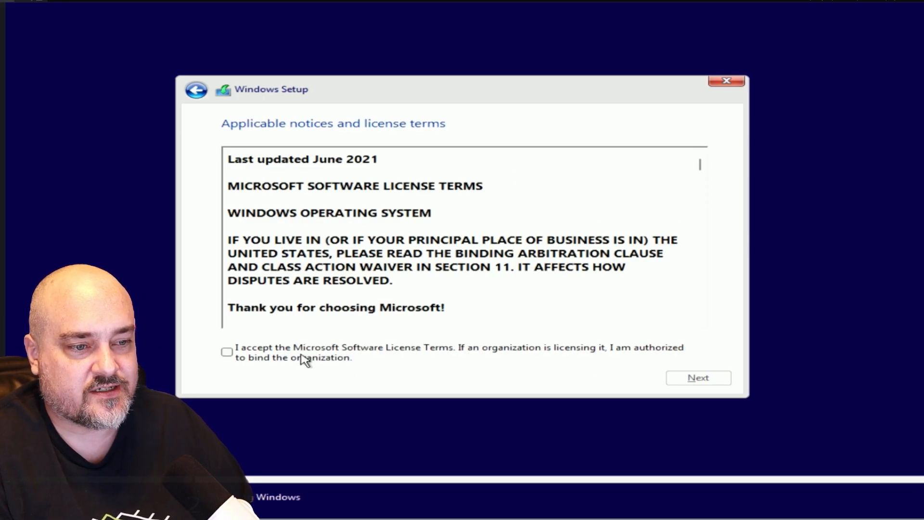
pyautogui.click(227, 352)
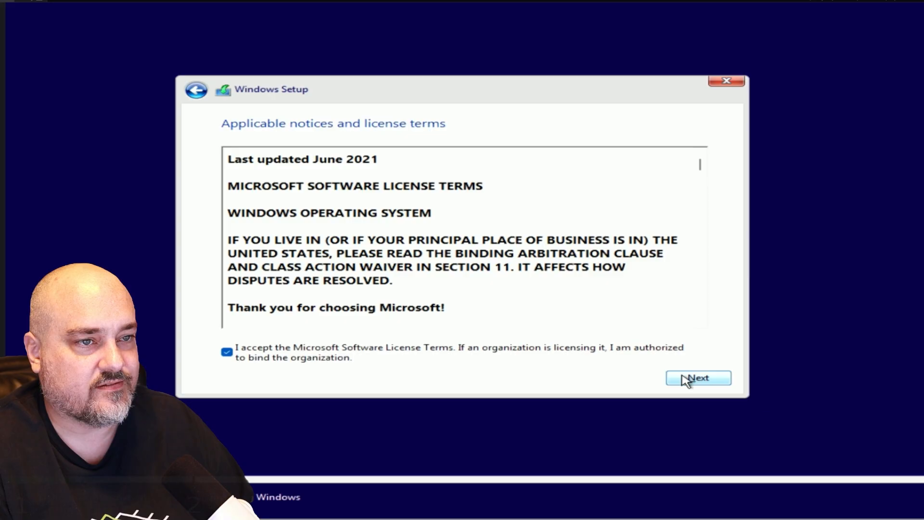
pyautogui.click(697, 378)
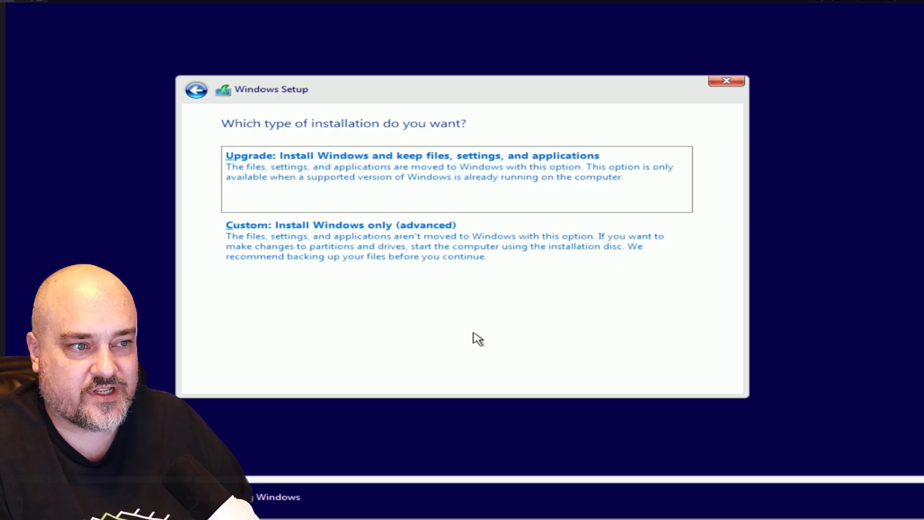
pyautogui.click(340, 224)
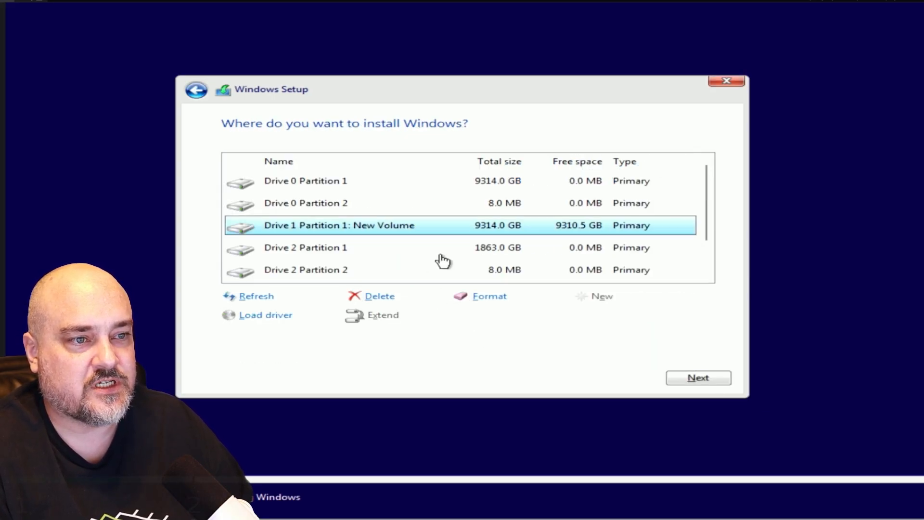
pyautogui.moveTo(430, 272)
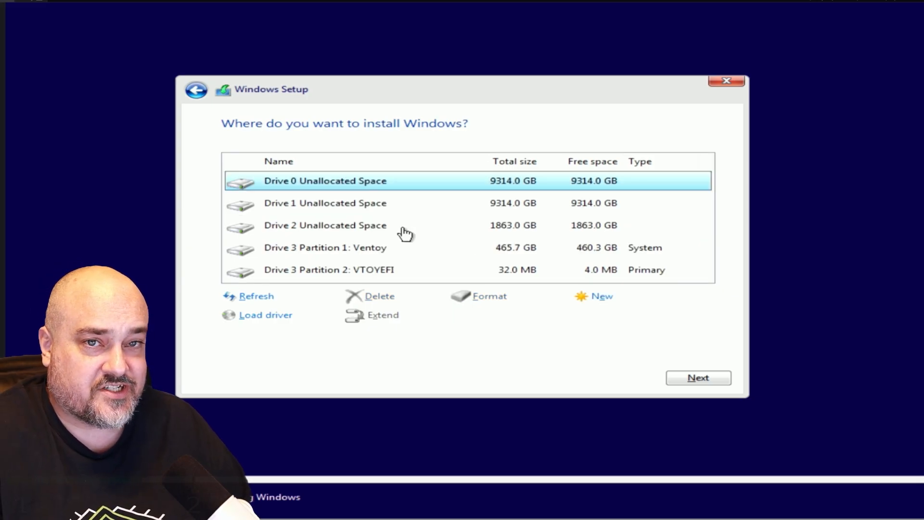
pyautogui.moveTo(395, 269)
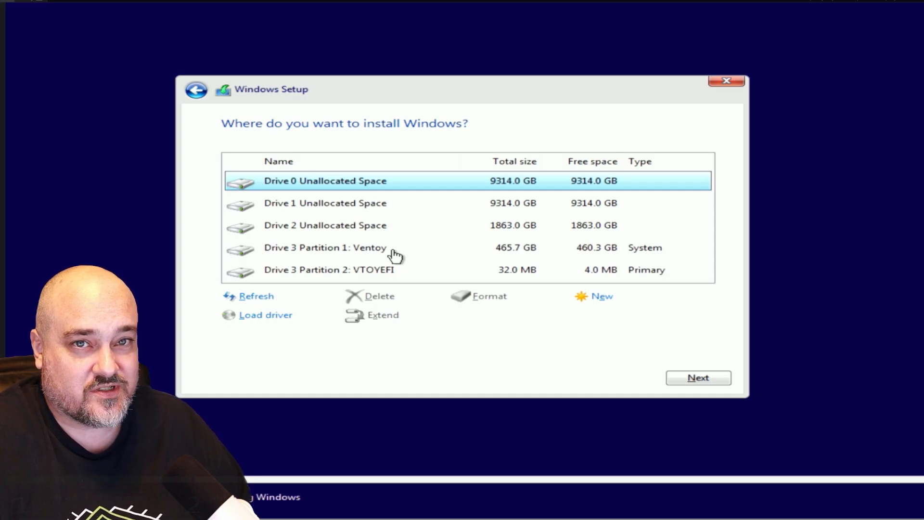
pyautogui.moveTo(395, 241)
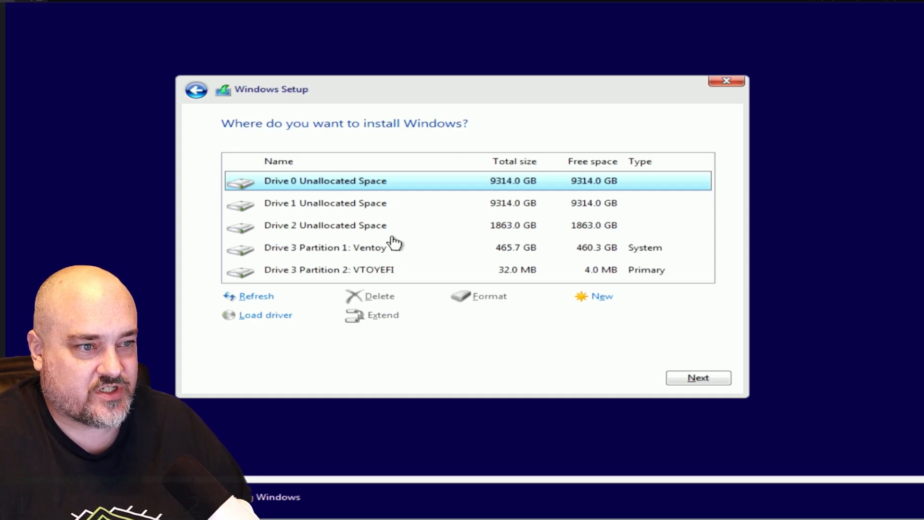
# Step: Install Windows onto the 1863 GB Drive 2 unallocated space
pyautogui.click(324, 226)
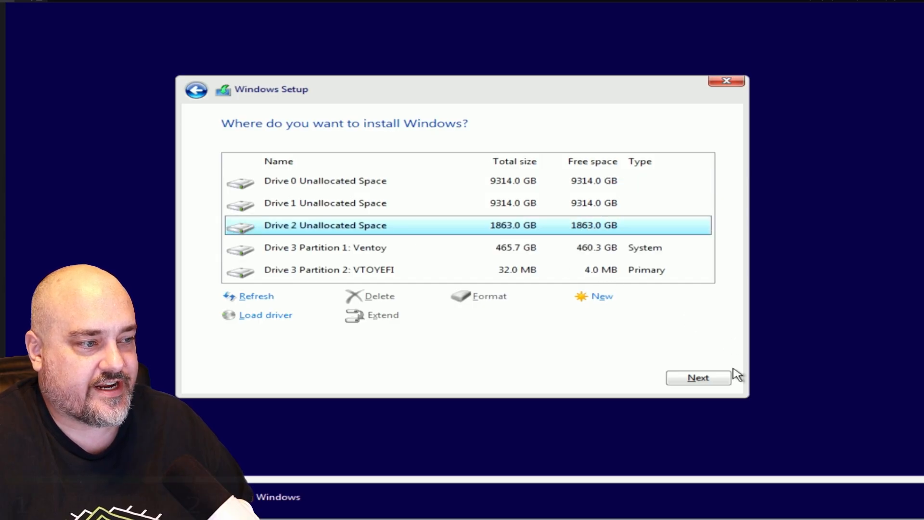
pyautogui.click(698, 377)
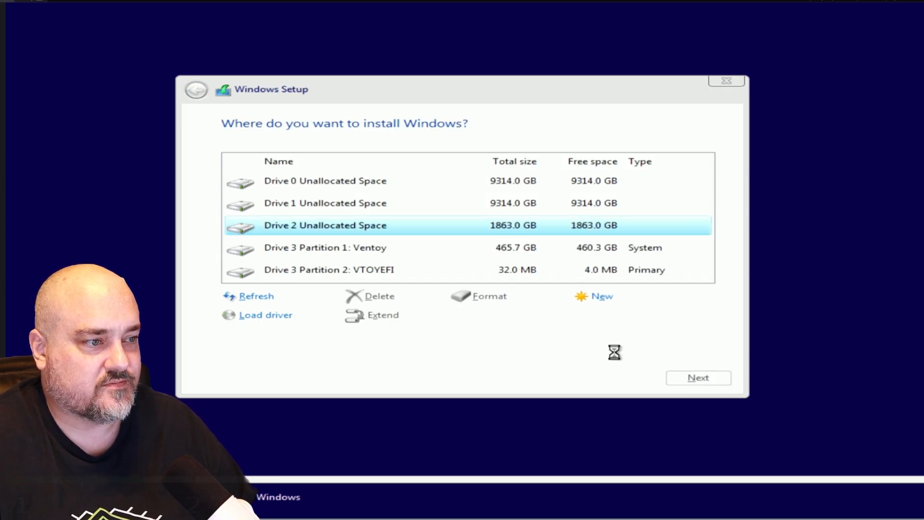
pyautogui.click(697, 377)
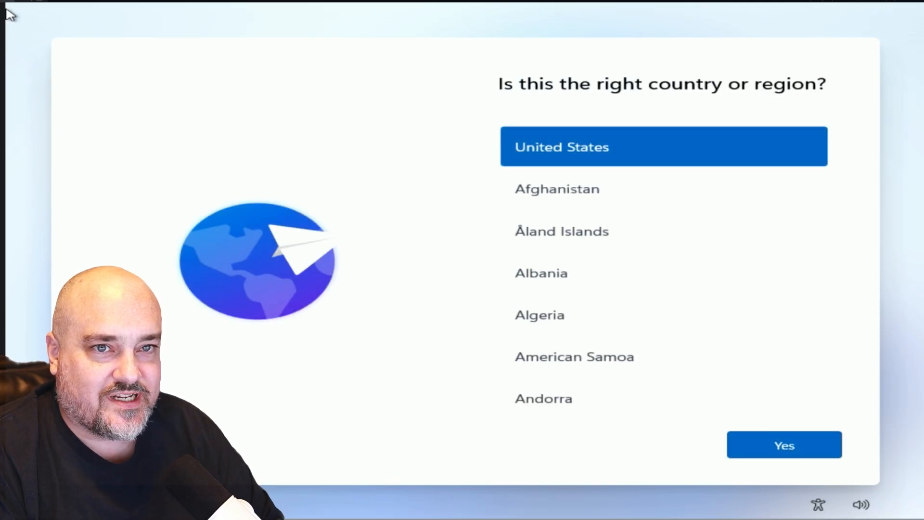
pyautogui.moveTo(227, 186)
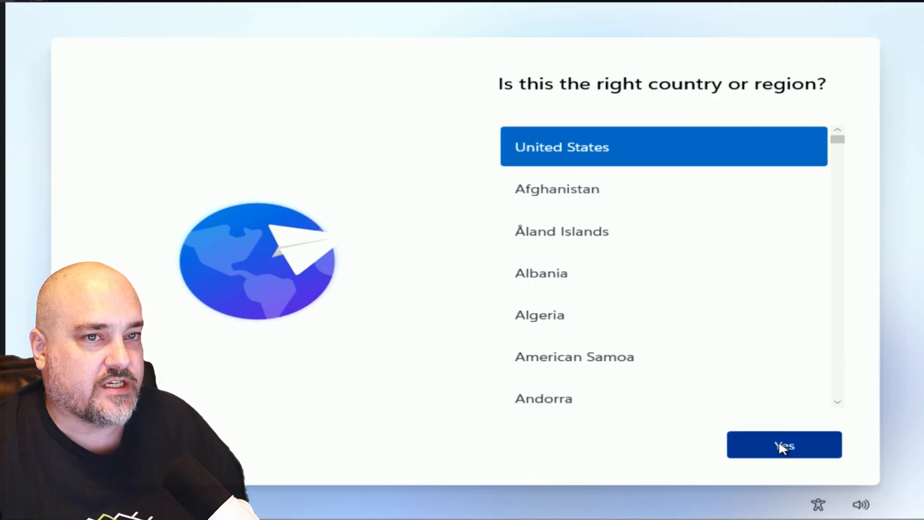
# Step: Confirm United States as the region and US as the keyboard layout
pyautogui.click(783, 445)
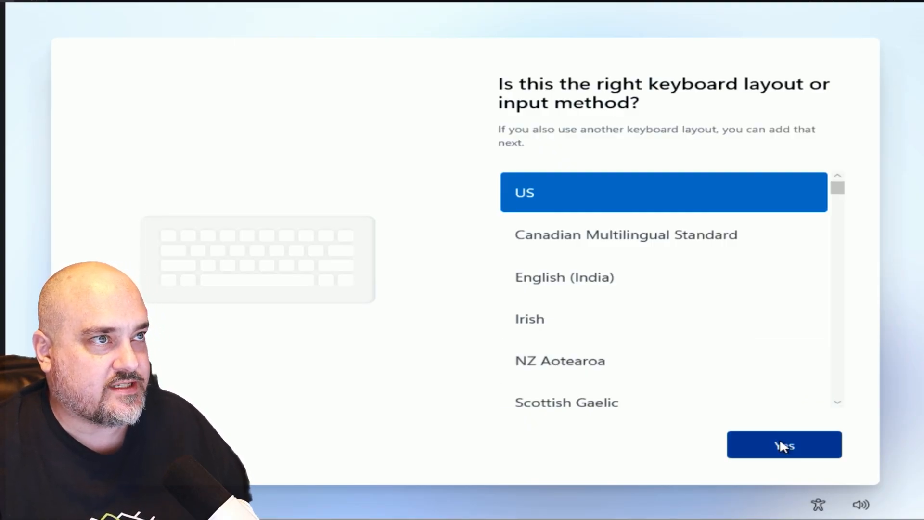
pyautogui.click(783, 445)
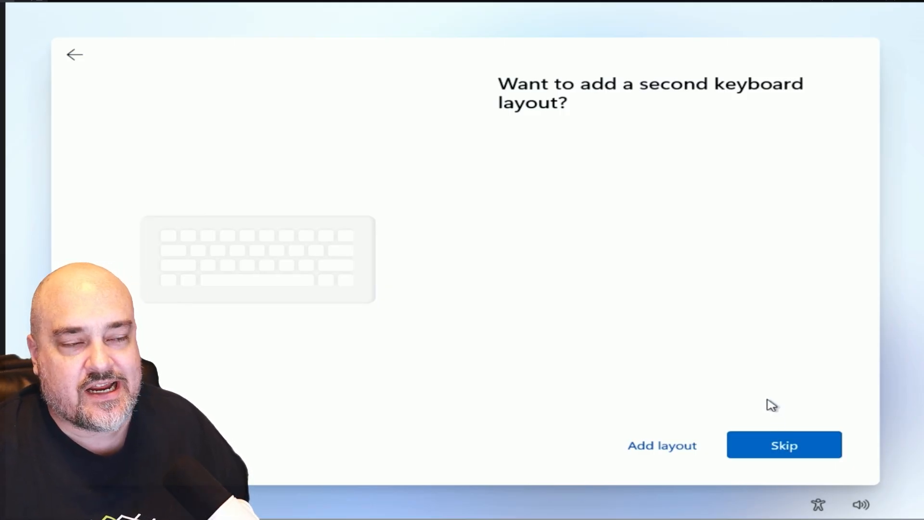
# Step: Skip the second keyboard layout, reaching the network screen with Ethernet not connected
pyautogui.click(783, 444)
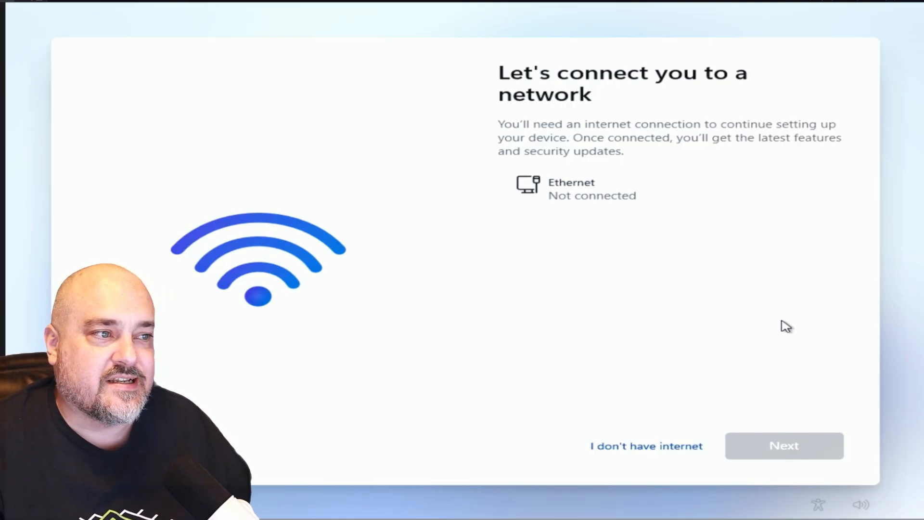
pyautogui.moveTo(732, 350)
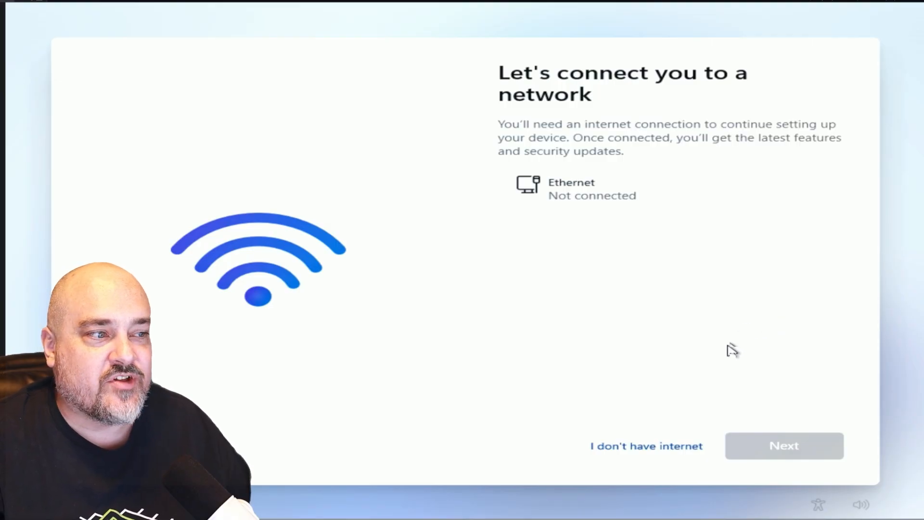
pyautogui.moveTo(741, 327)
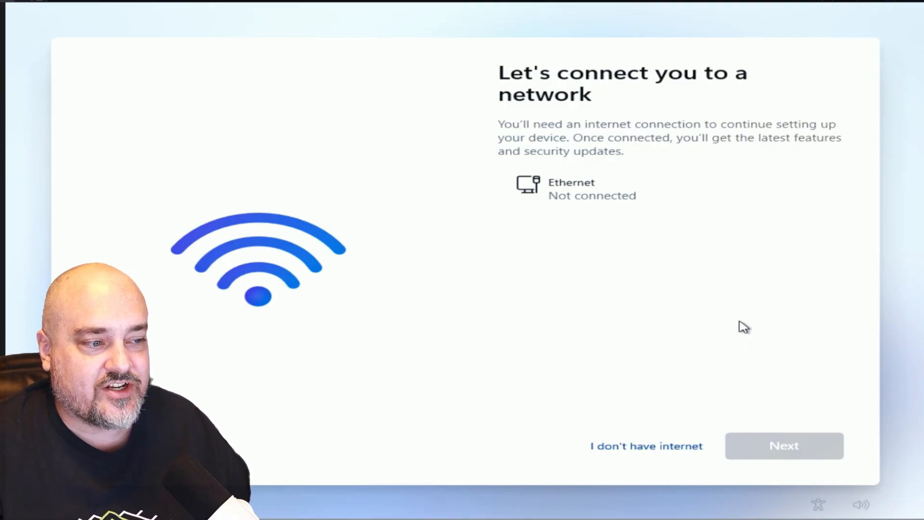
pyautogui.moveTo(723, 335)
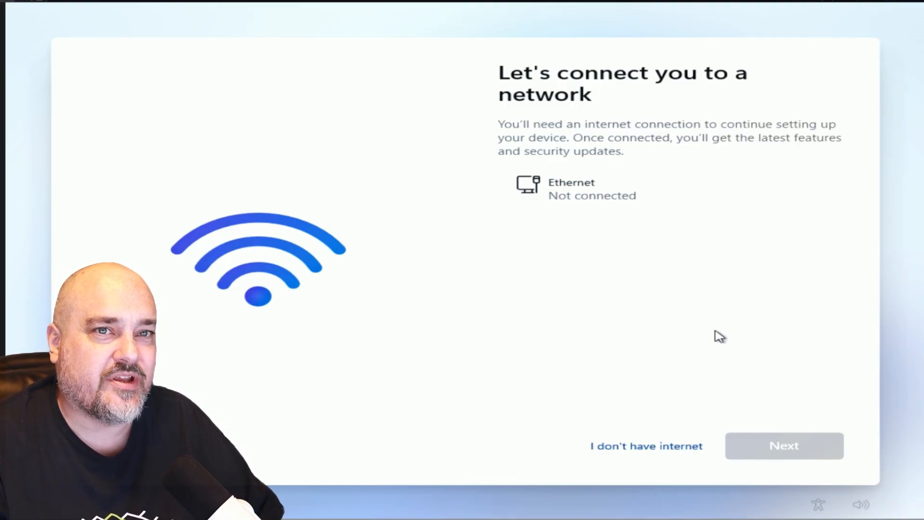
pyautogui.moveTo(358, 311)
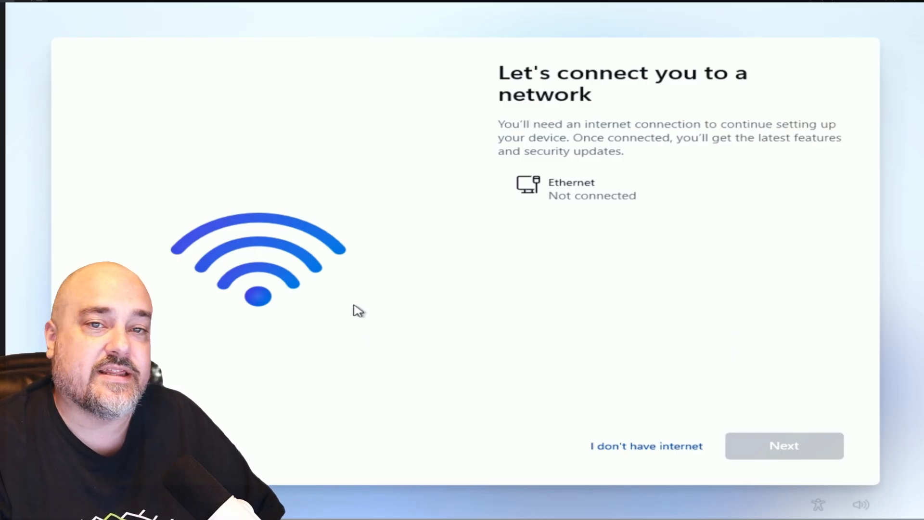